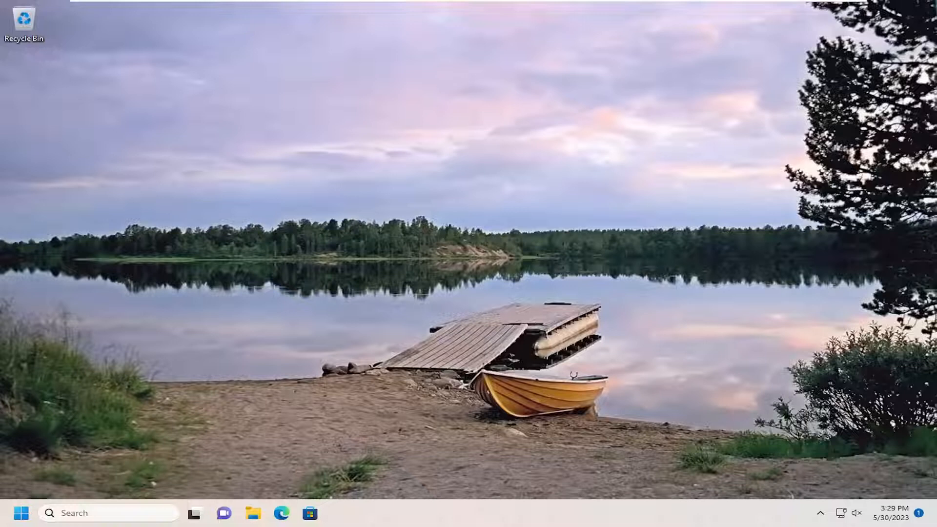
mouse_move(503, 480)
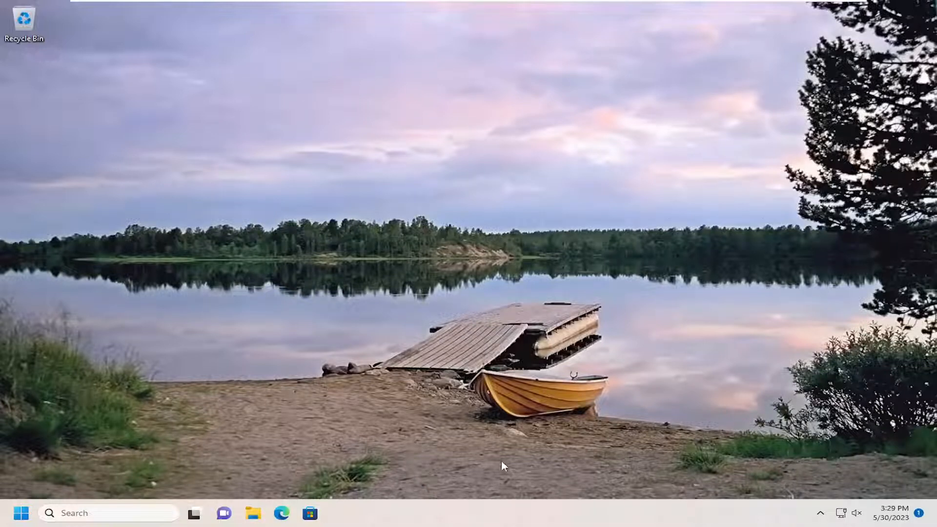
Step: Launch Control Panel from a taskbar search for 'control Panel'
type("control Panel")
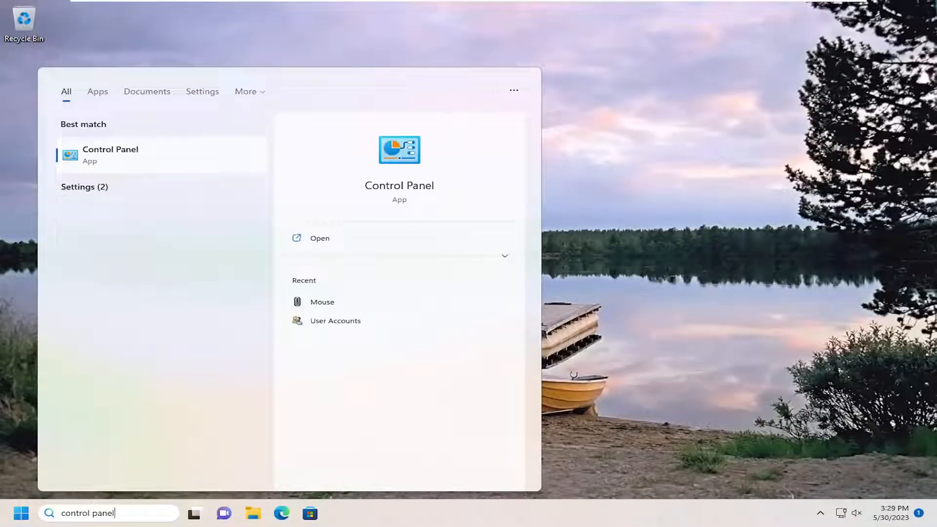
left_click(319, 238)
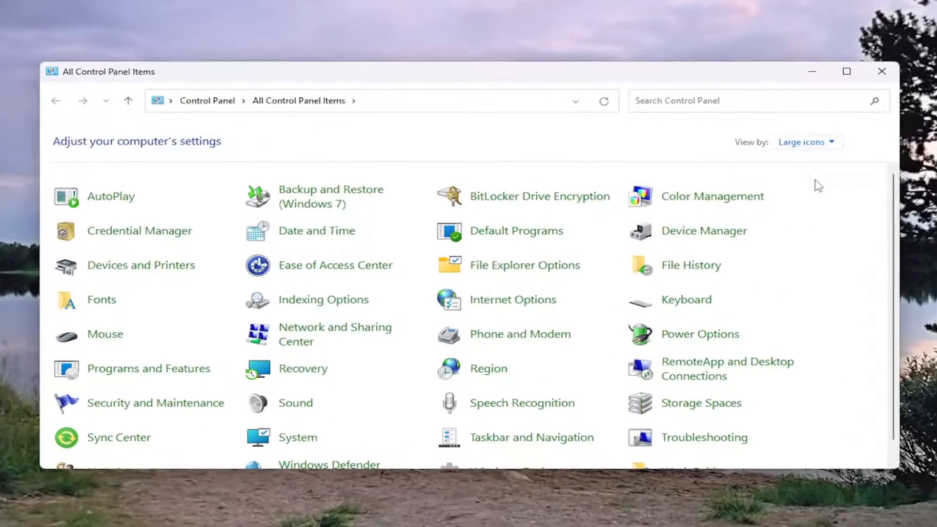
mouse_move(529, 151)
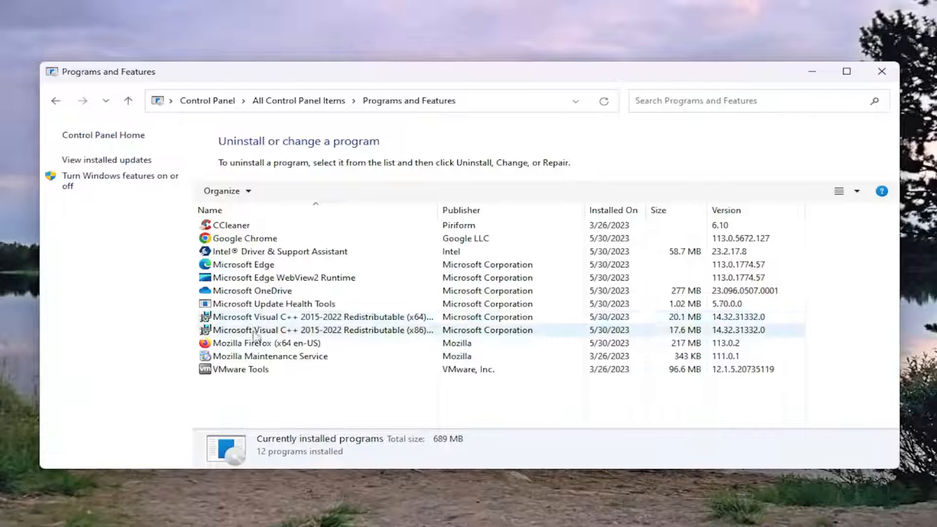
Step: Run Change > Repair on the Visual C++ 2015-2022 Redistributable (x64) and dismiss the success message
left_click(315, 316)
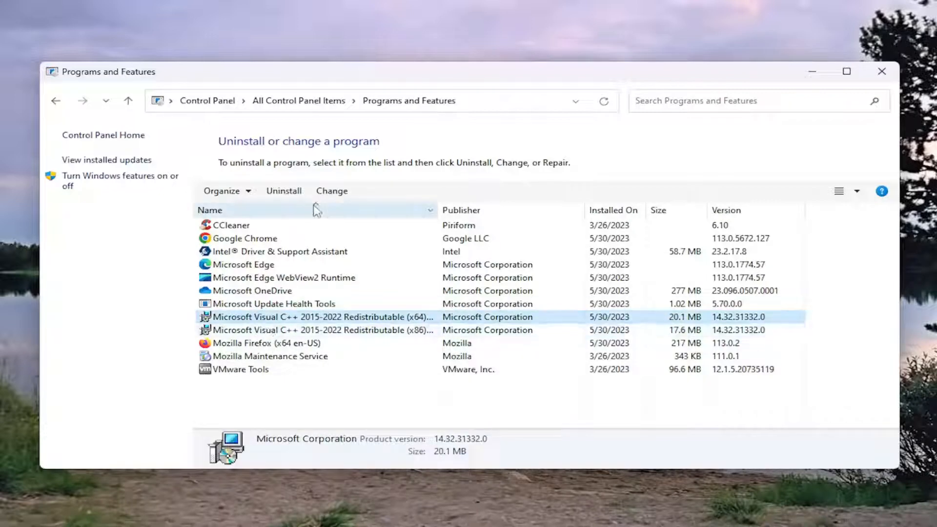
left_click(332, 192)
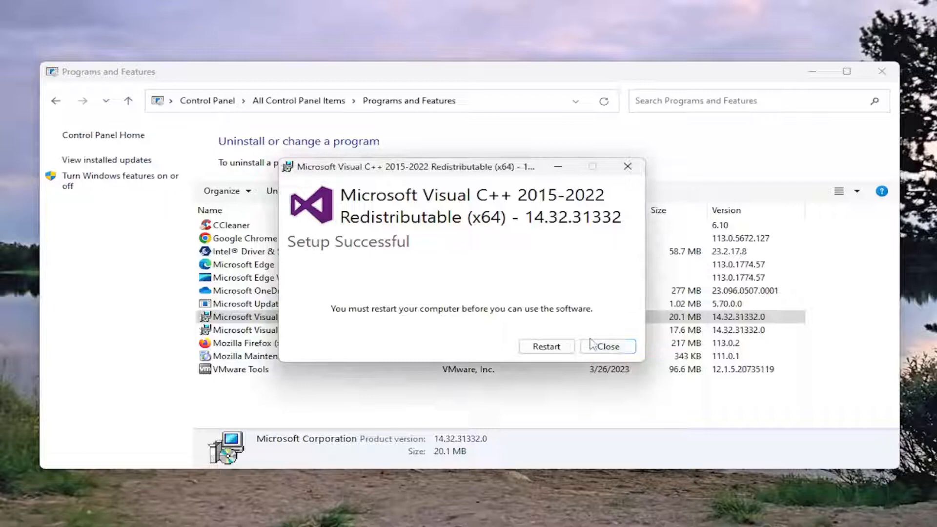
left_click(609, 346)
type("control panel")
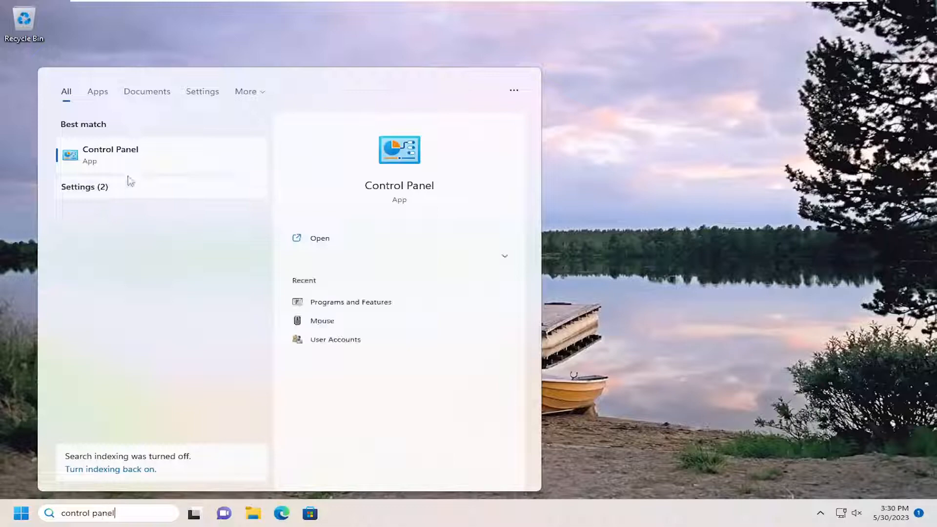
Step: Repair the Visual C++ 2015-2022 Redistributable (x86) from Programs and Features and restart to finish
left_click(110, 150)
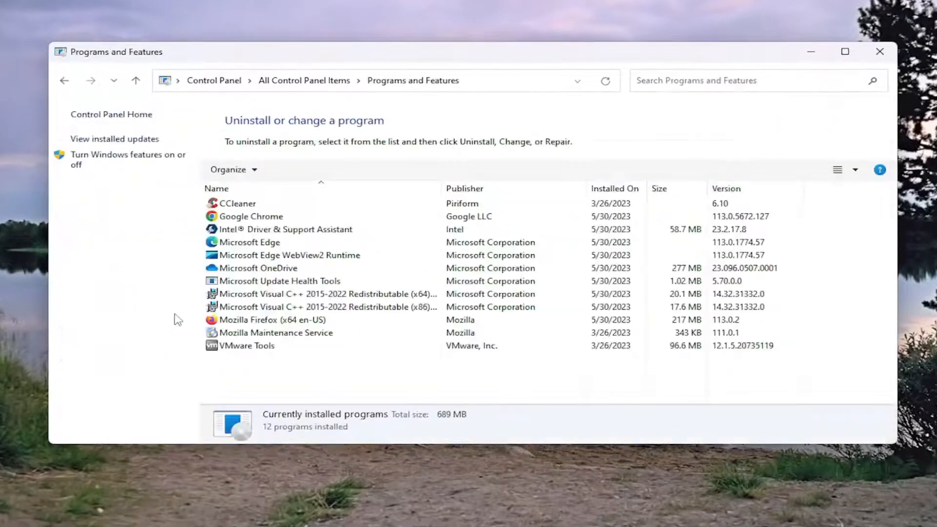
left_click(318, 306)
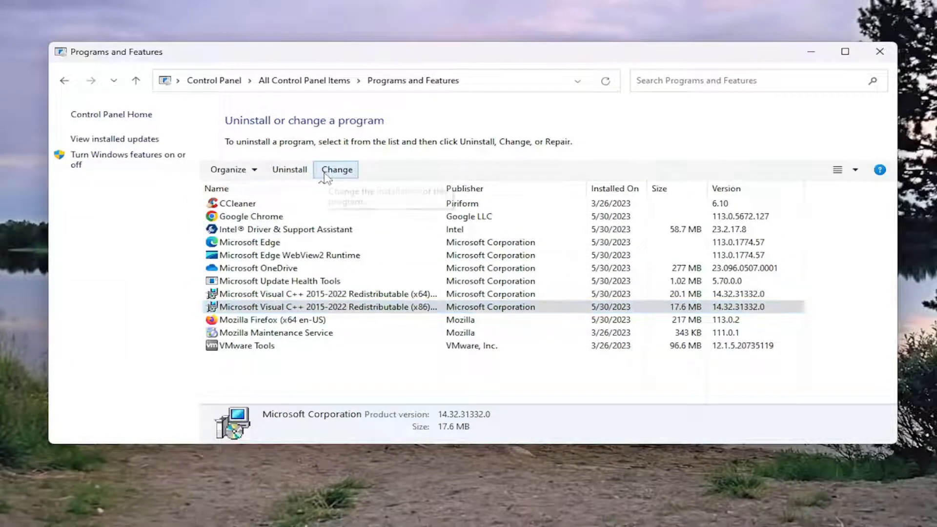
left_click(336, 170)
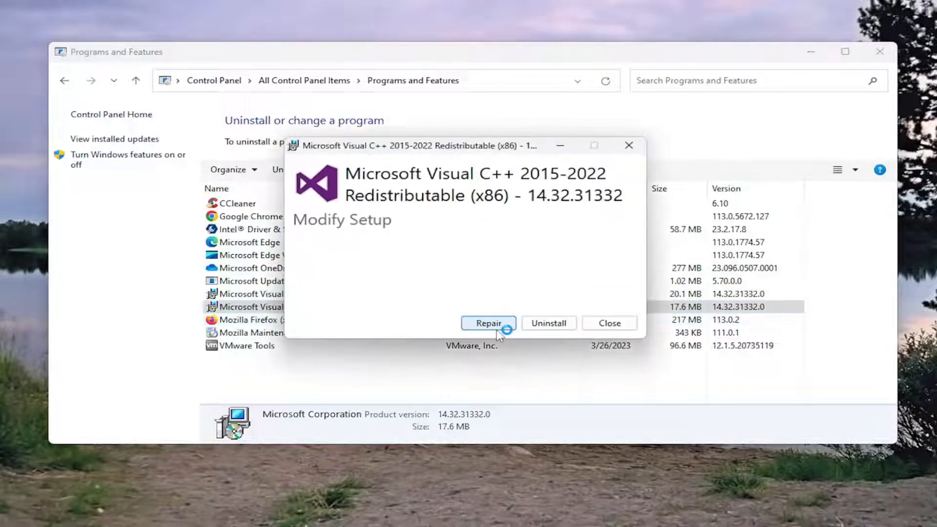
left_click(488, 323)
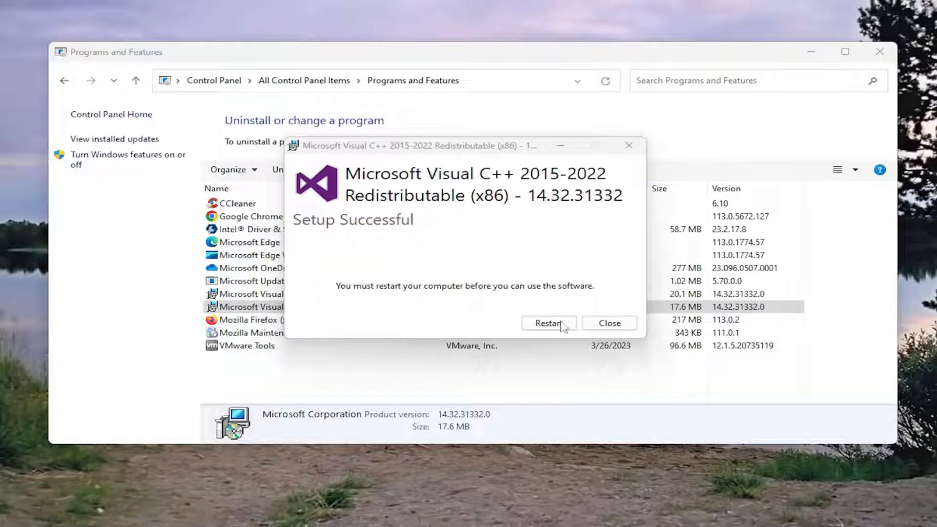
left_click(609, 323)
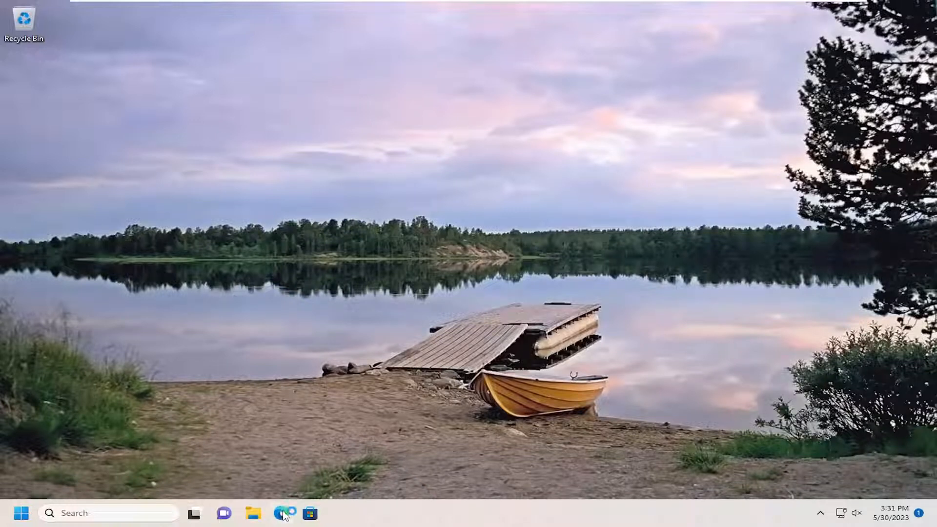
Step: Search Google in Edge for 'visual c++ redistributable'
left_click(281, 512)
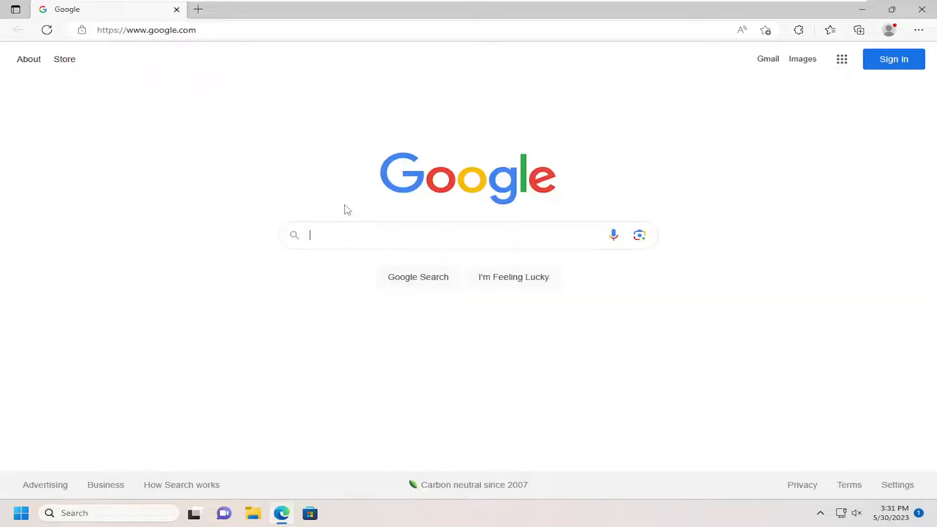
type("visual++")
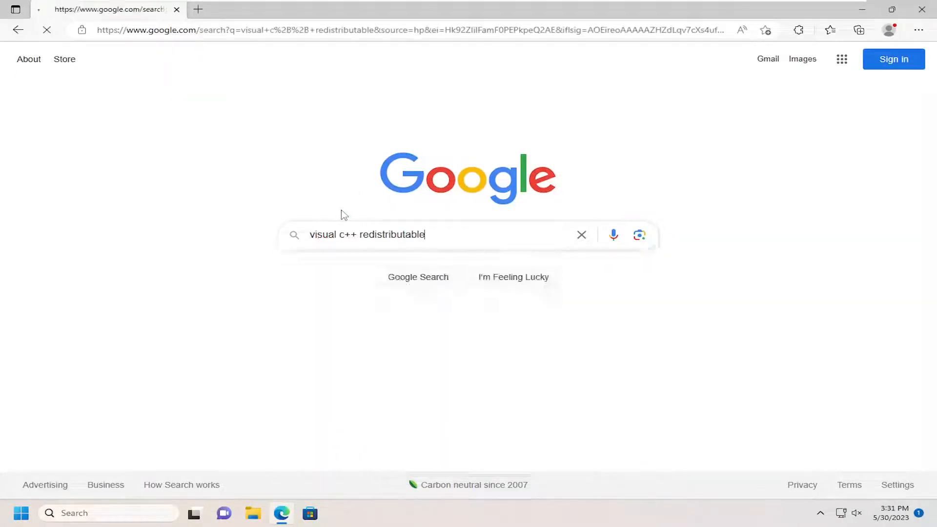
key("Enter")
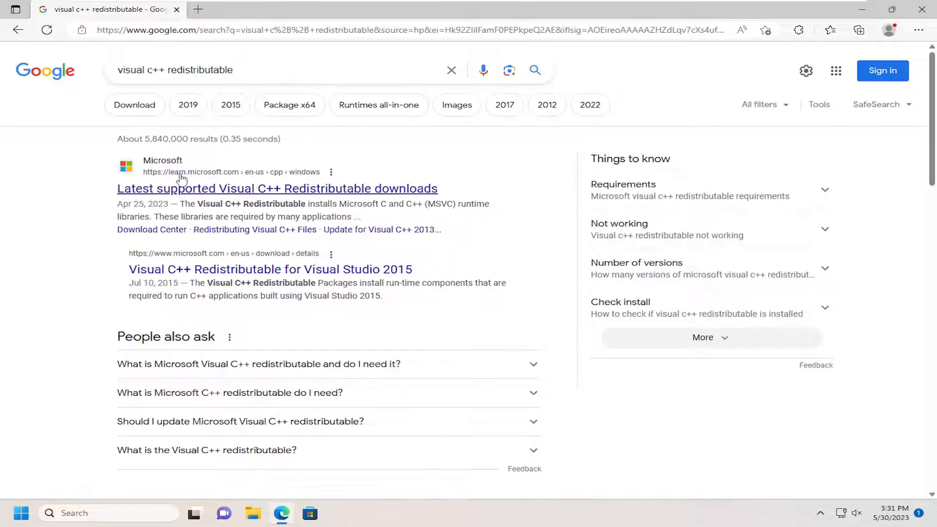
mouse_move(181, 181)
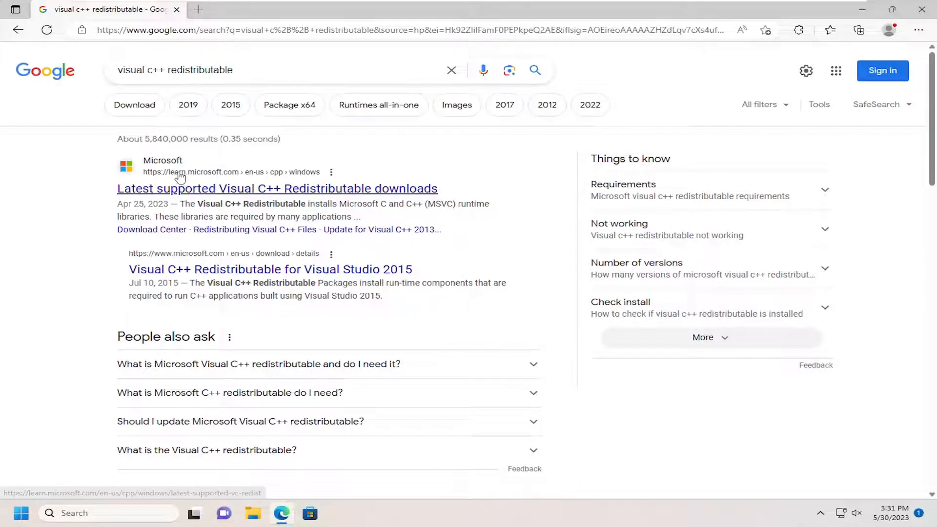
mouse_move(172, 177)
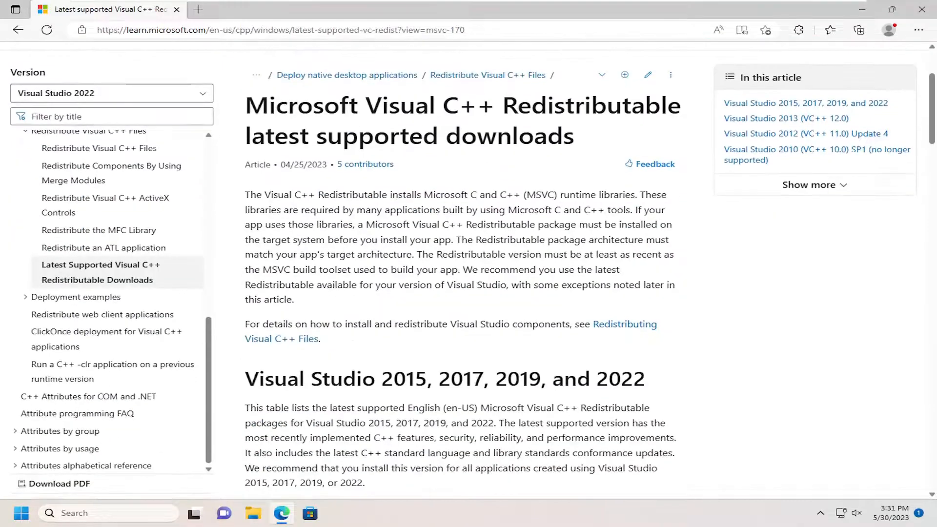
Step: Scroll to the Visual Studio 2015–2022 download table and highlight the X64 architecture label
scroll("down", 3)
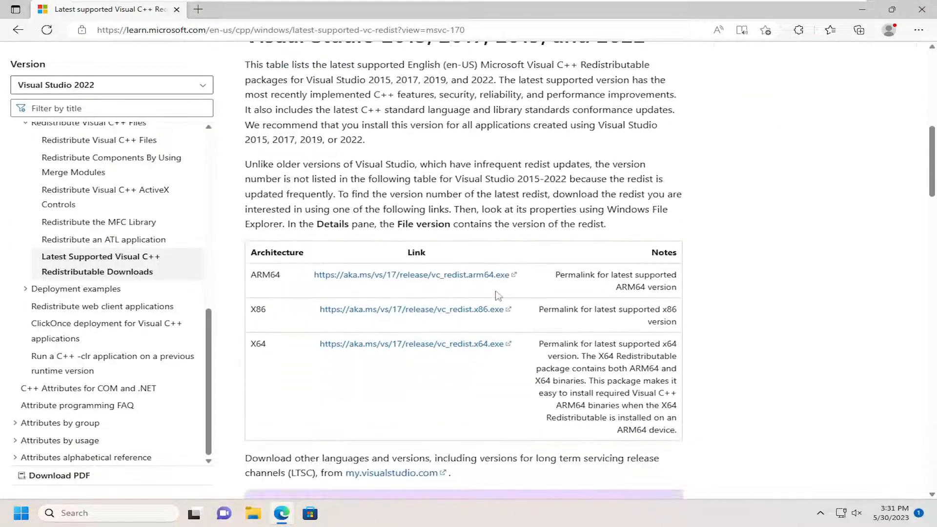
mouse_move(270, 348)
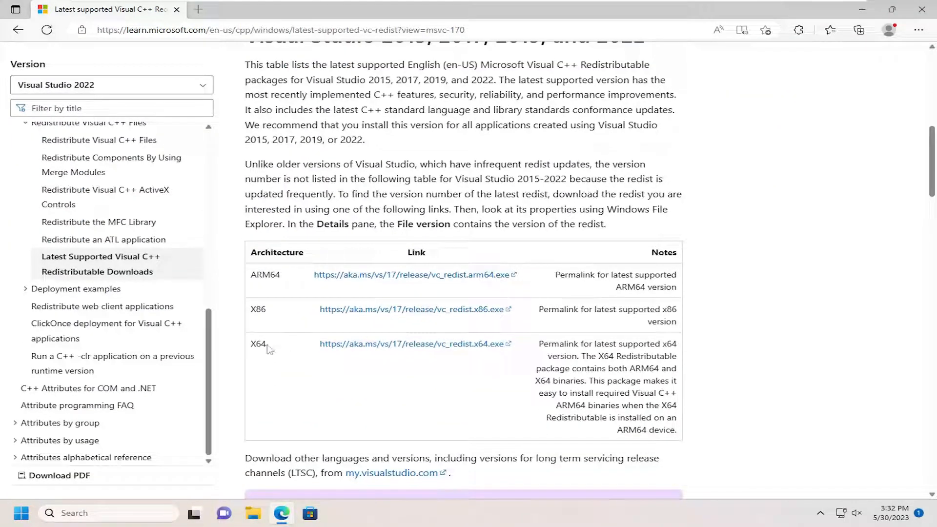
double_click(257, 343)
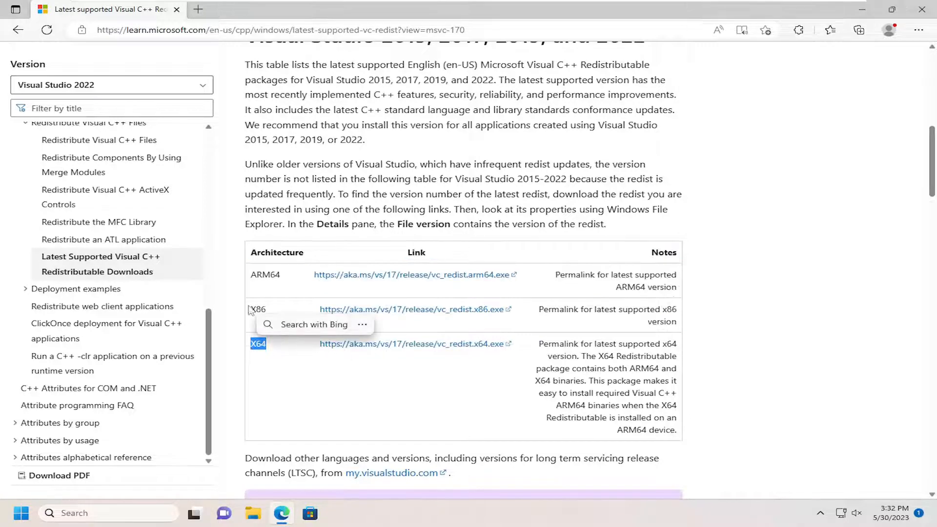
left_click(279, 329)
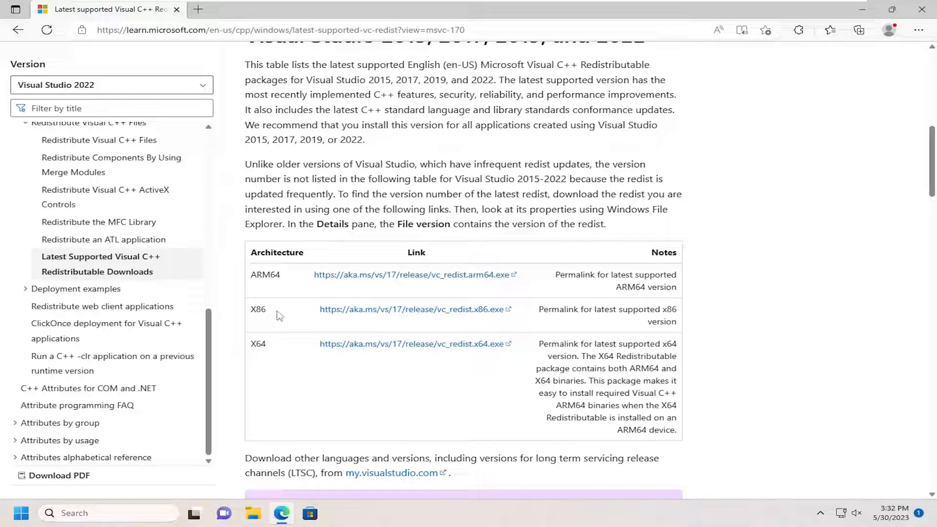
double_click(259, 344)
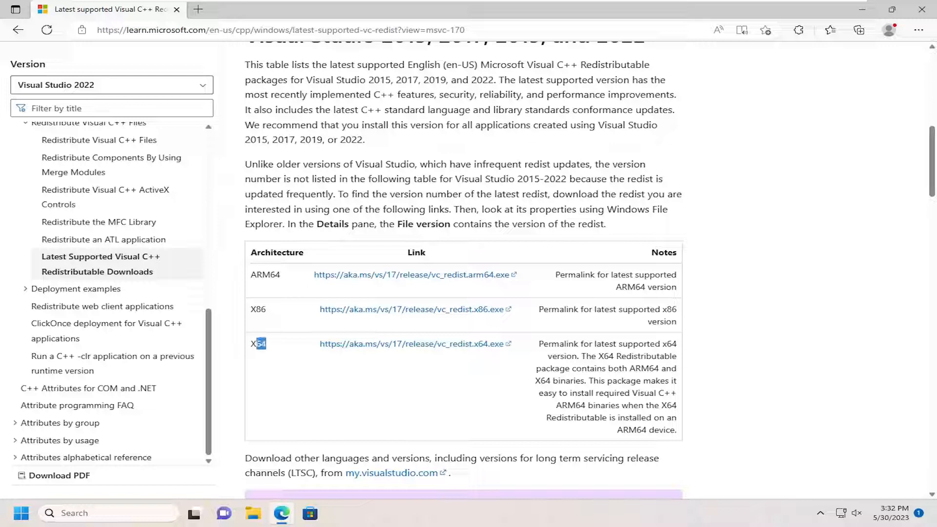
scroll("down", 3)
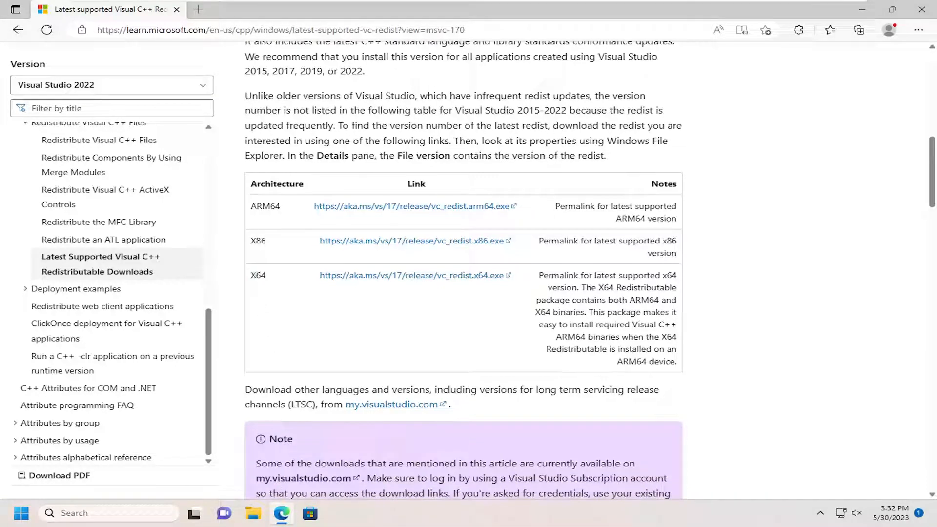
mouse_move(266, 286)
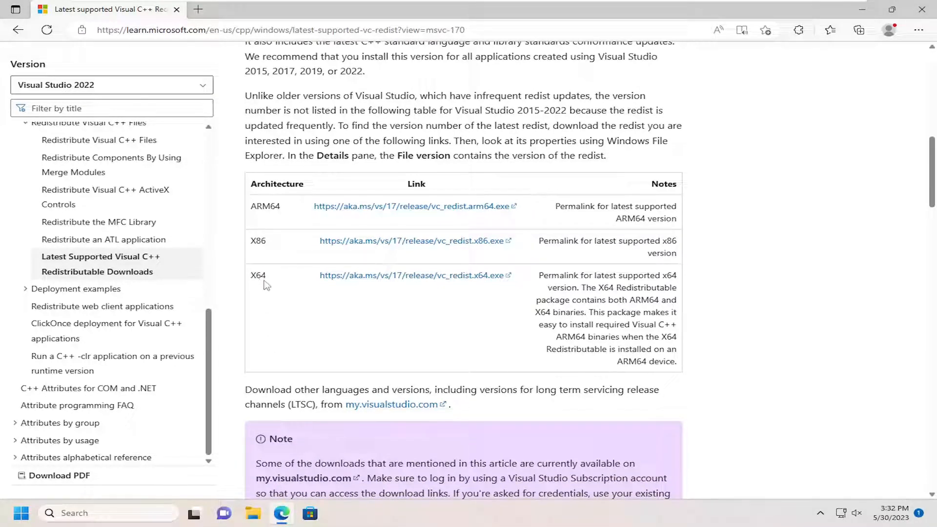
mouse_move(363, 279)
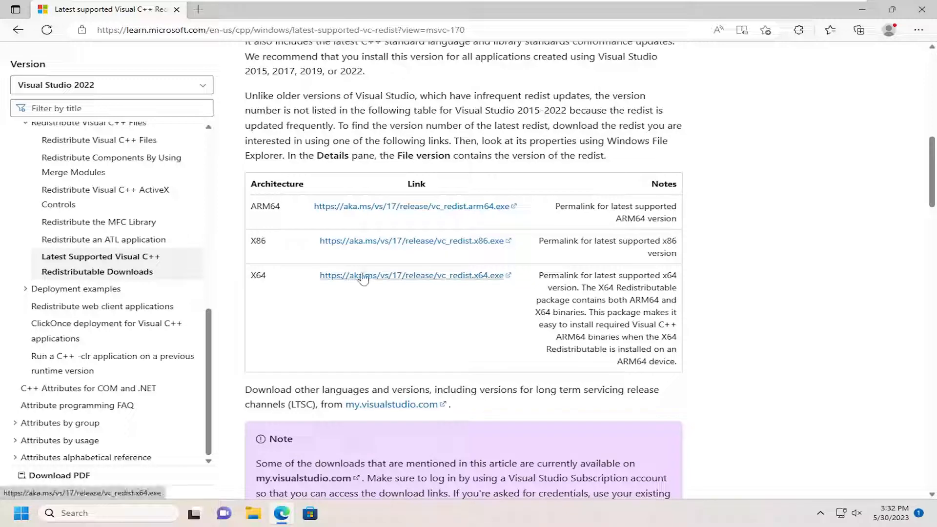
Step: Download vc_redist.x64.exe, install it with UAC approval, and close the successful setup
left_click(414, 275)
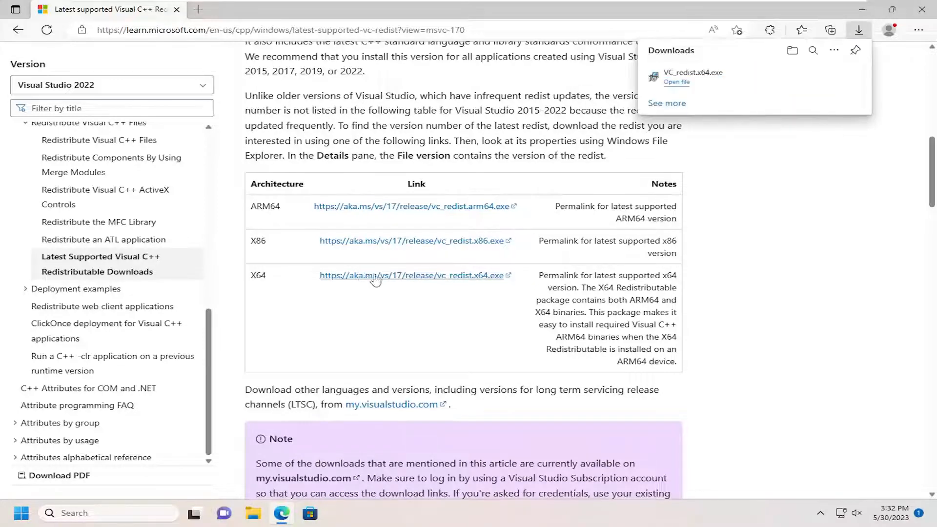
mouse_move(719, 87)
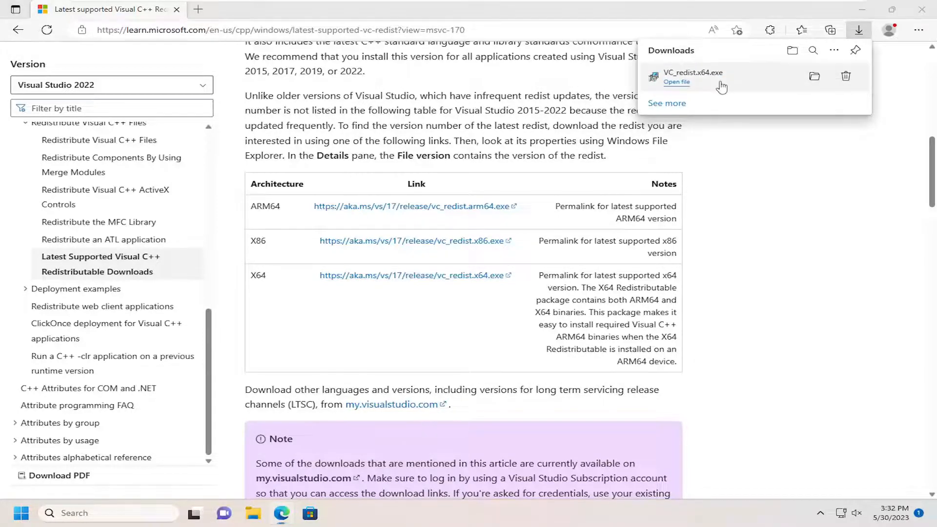
left_click(676, 82)
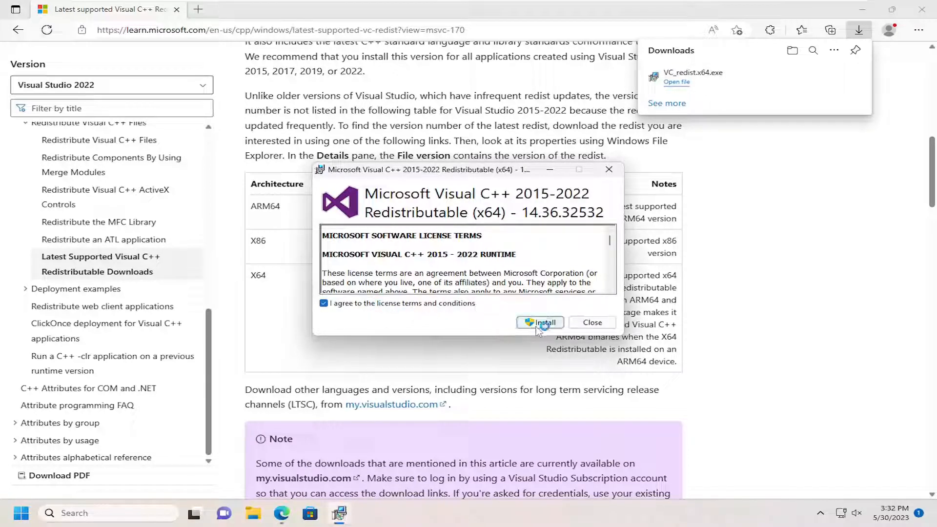
left_click(540, 322)
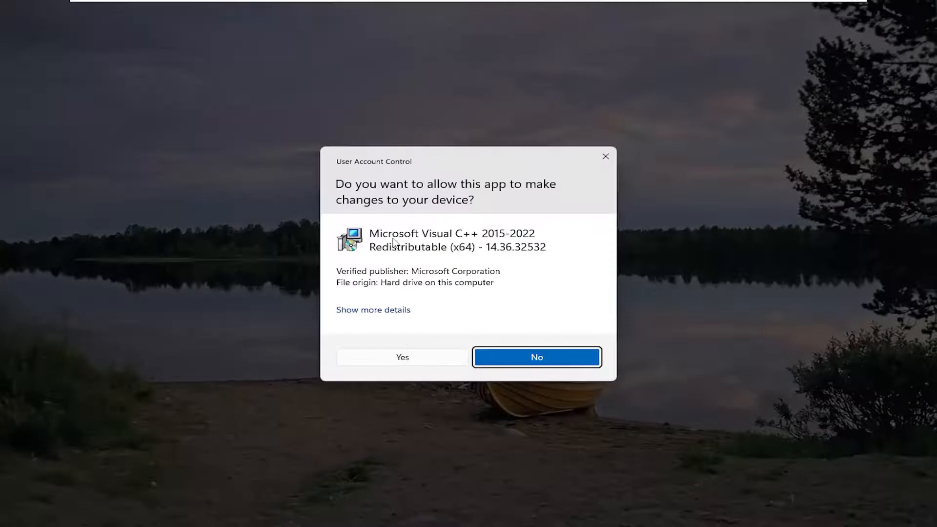
left_click(402, 357)
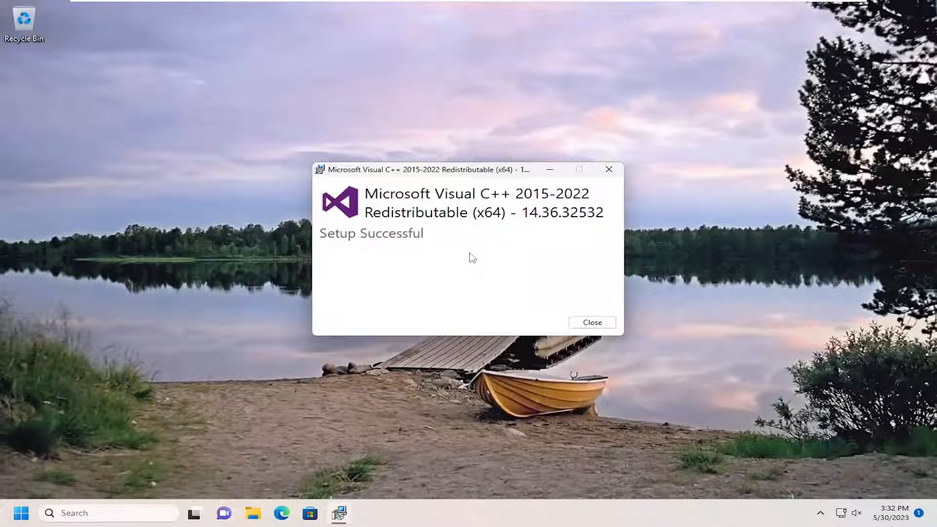
left_click(593, 322)
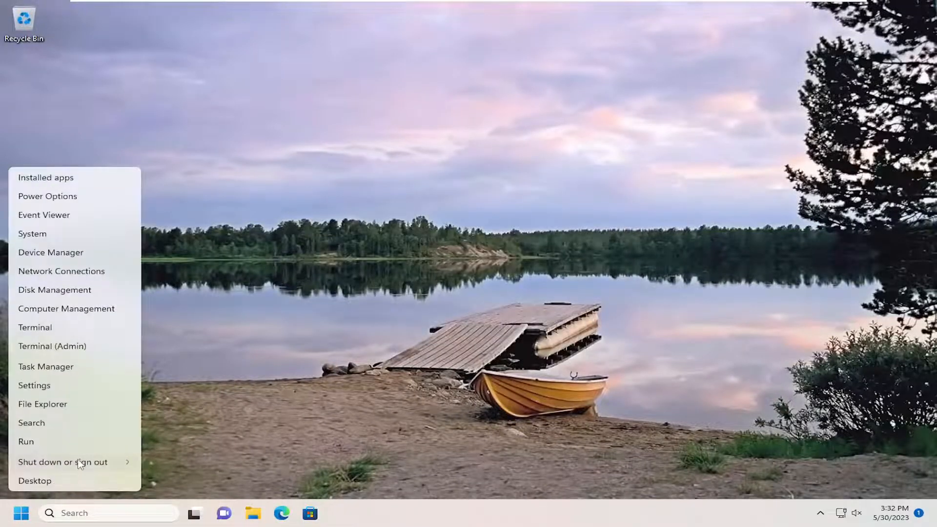
Step: Restart the PC from the Start button's shut down menu
left_click(62, 462)
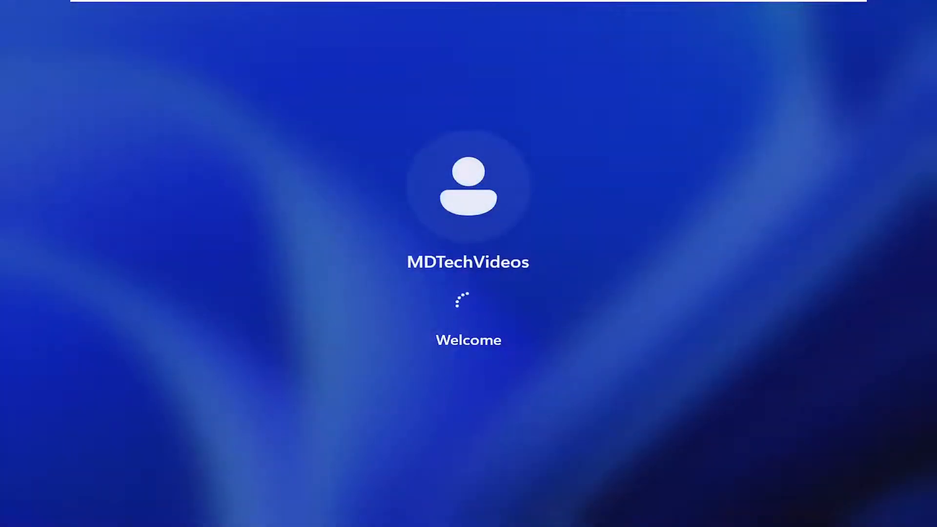